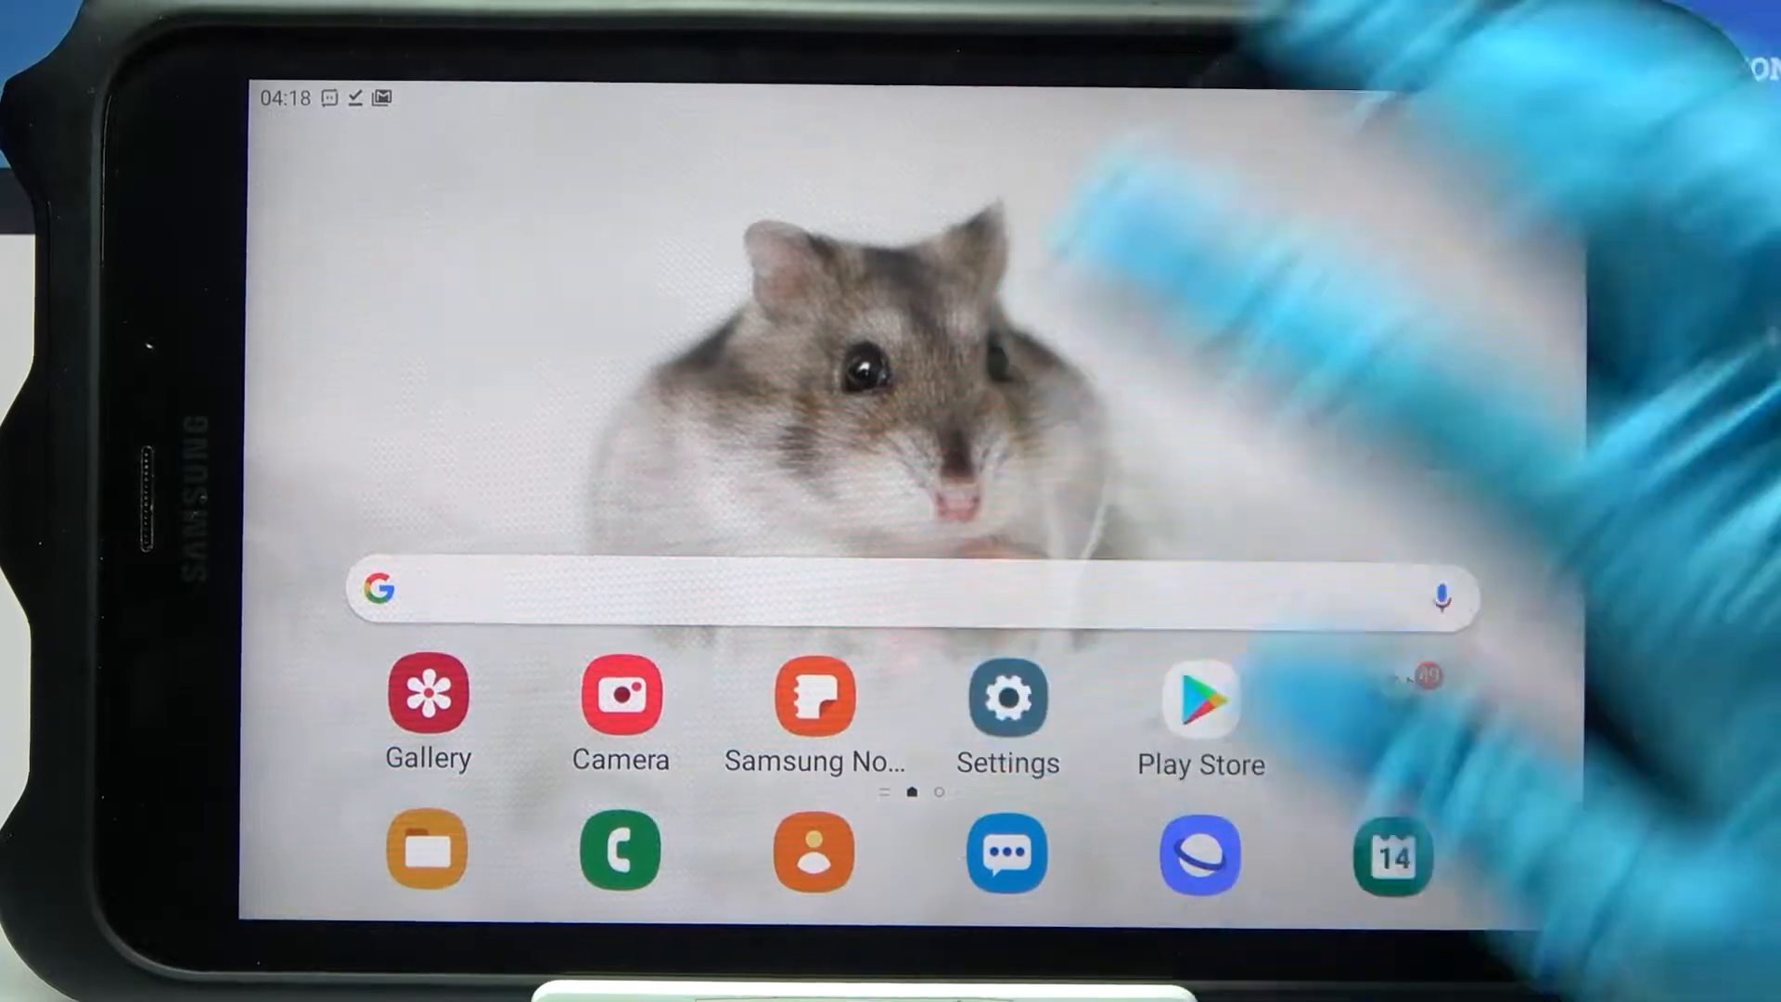
# Open Settings, go to Display, and scroll down to Font size and style
pyautogui.click(1006, 693)
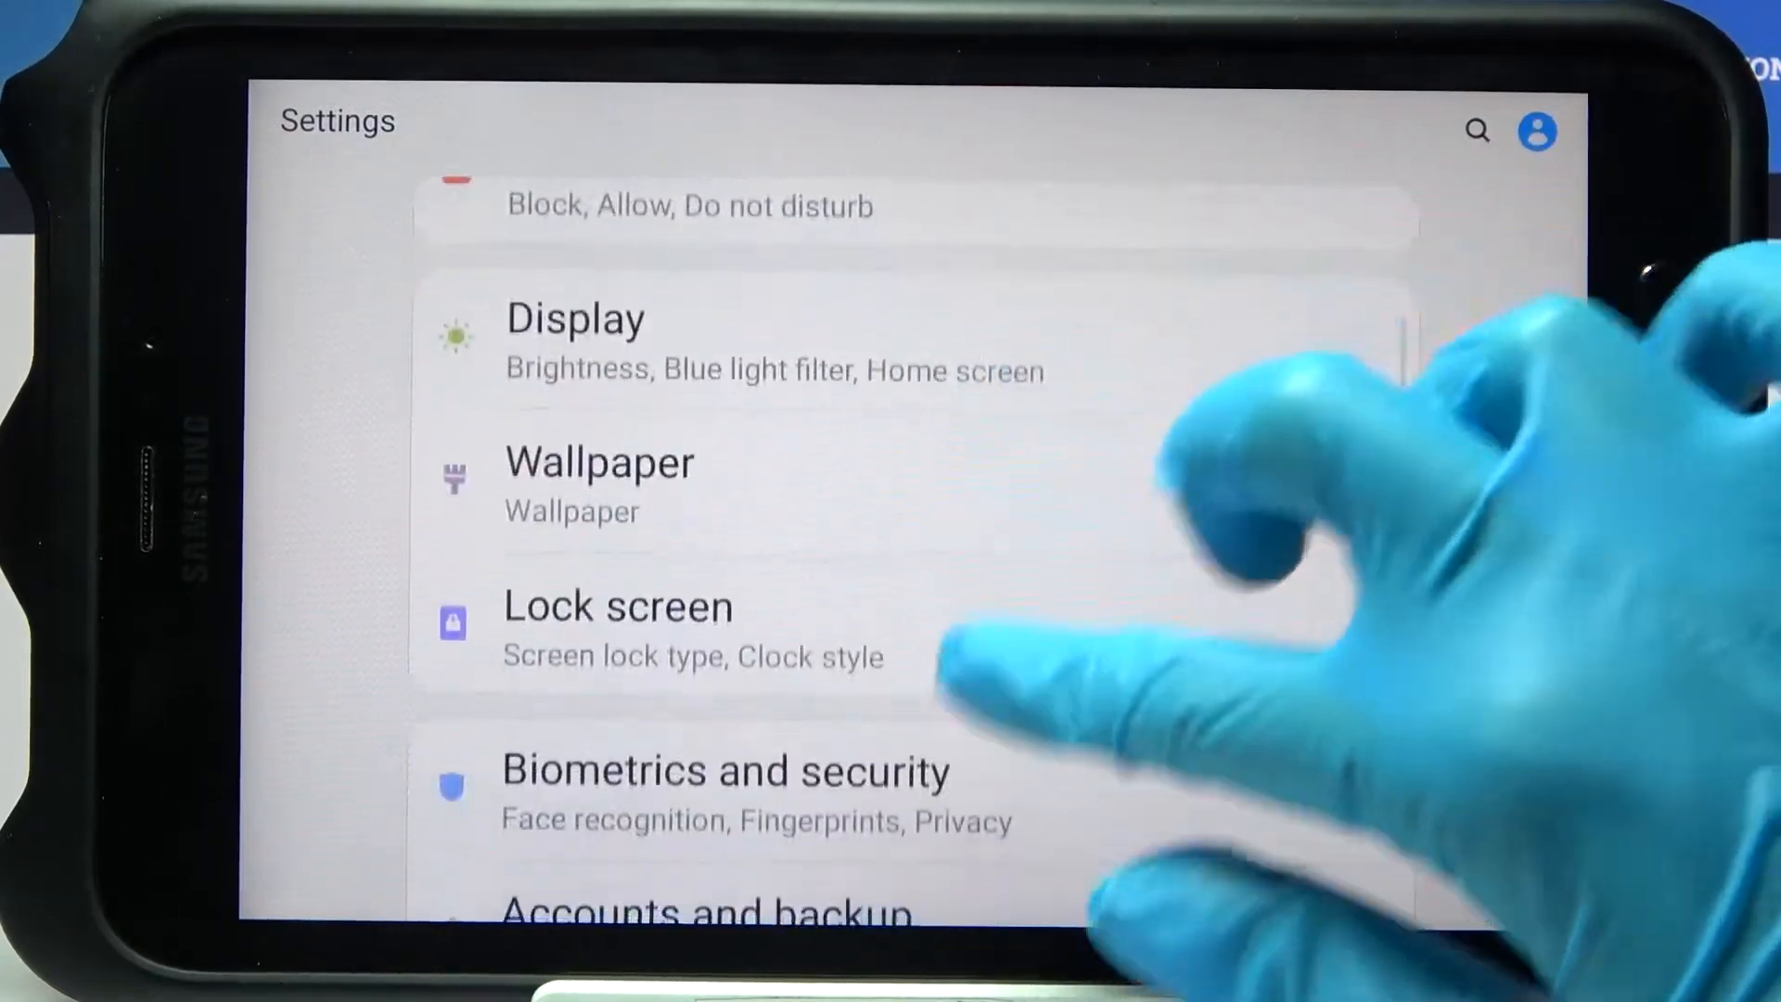
pyautogui.click(576, 318)
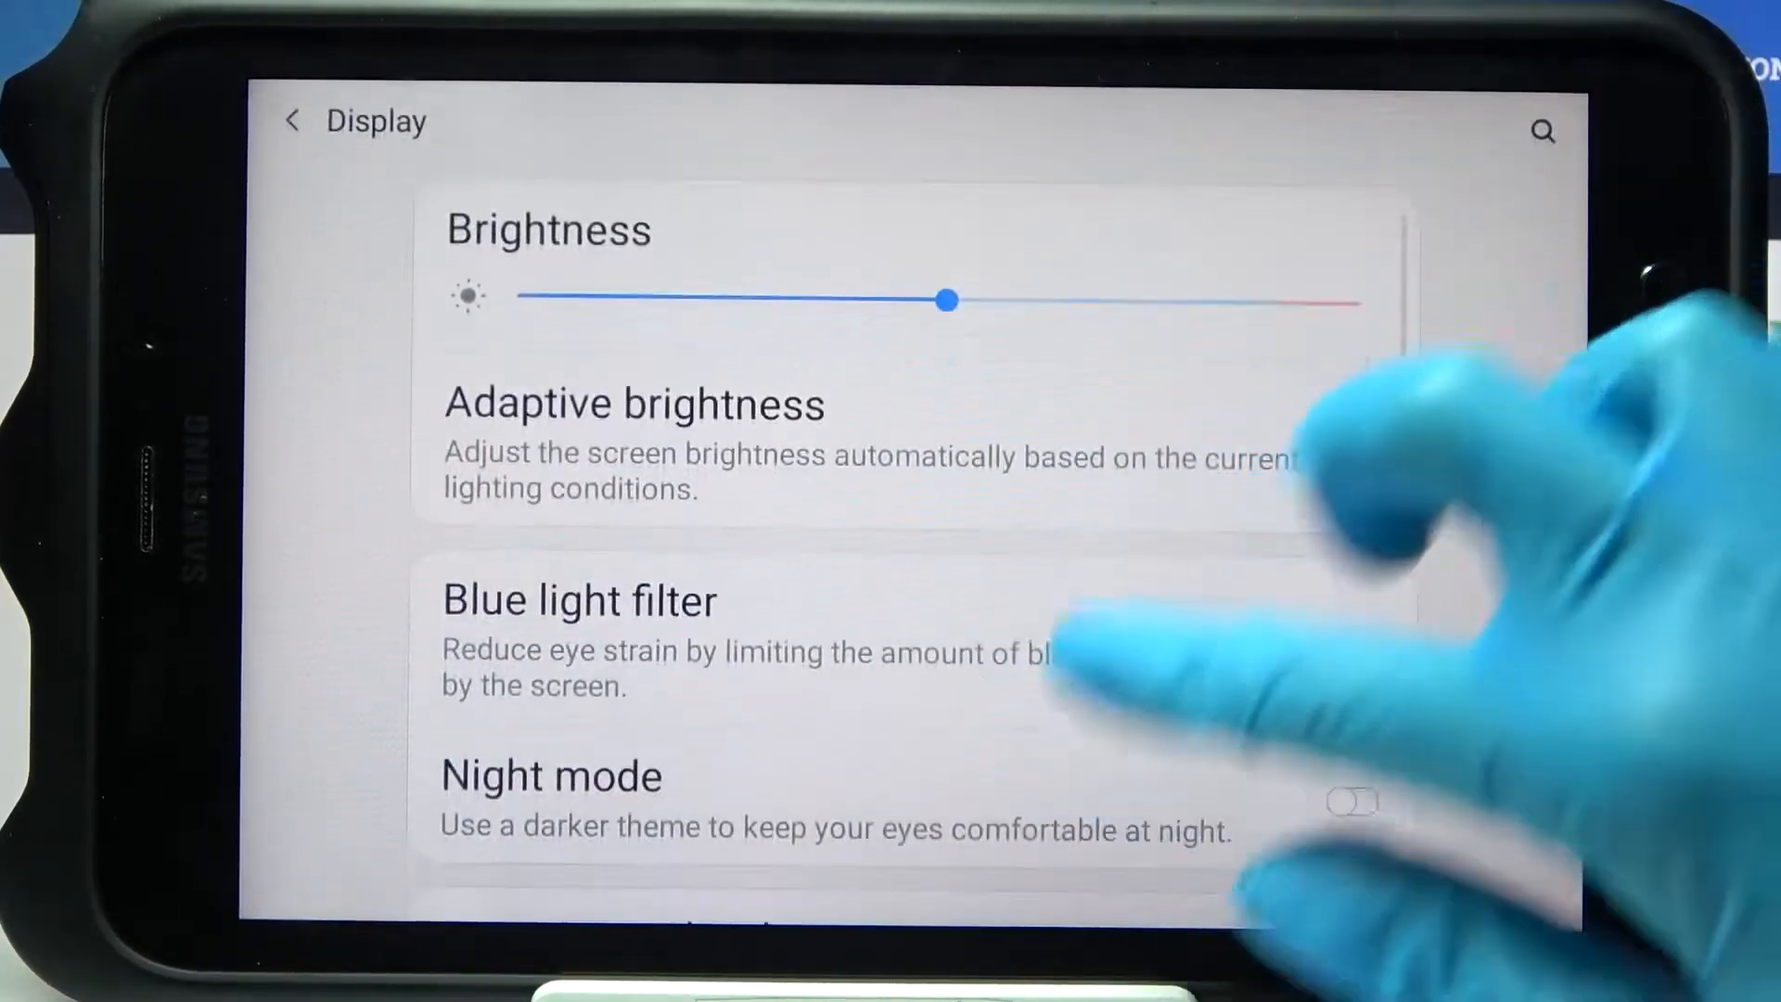
pyautogui.scroll(-3)
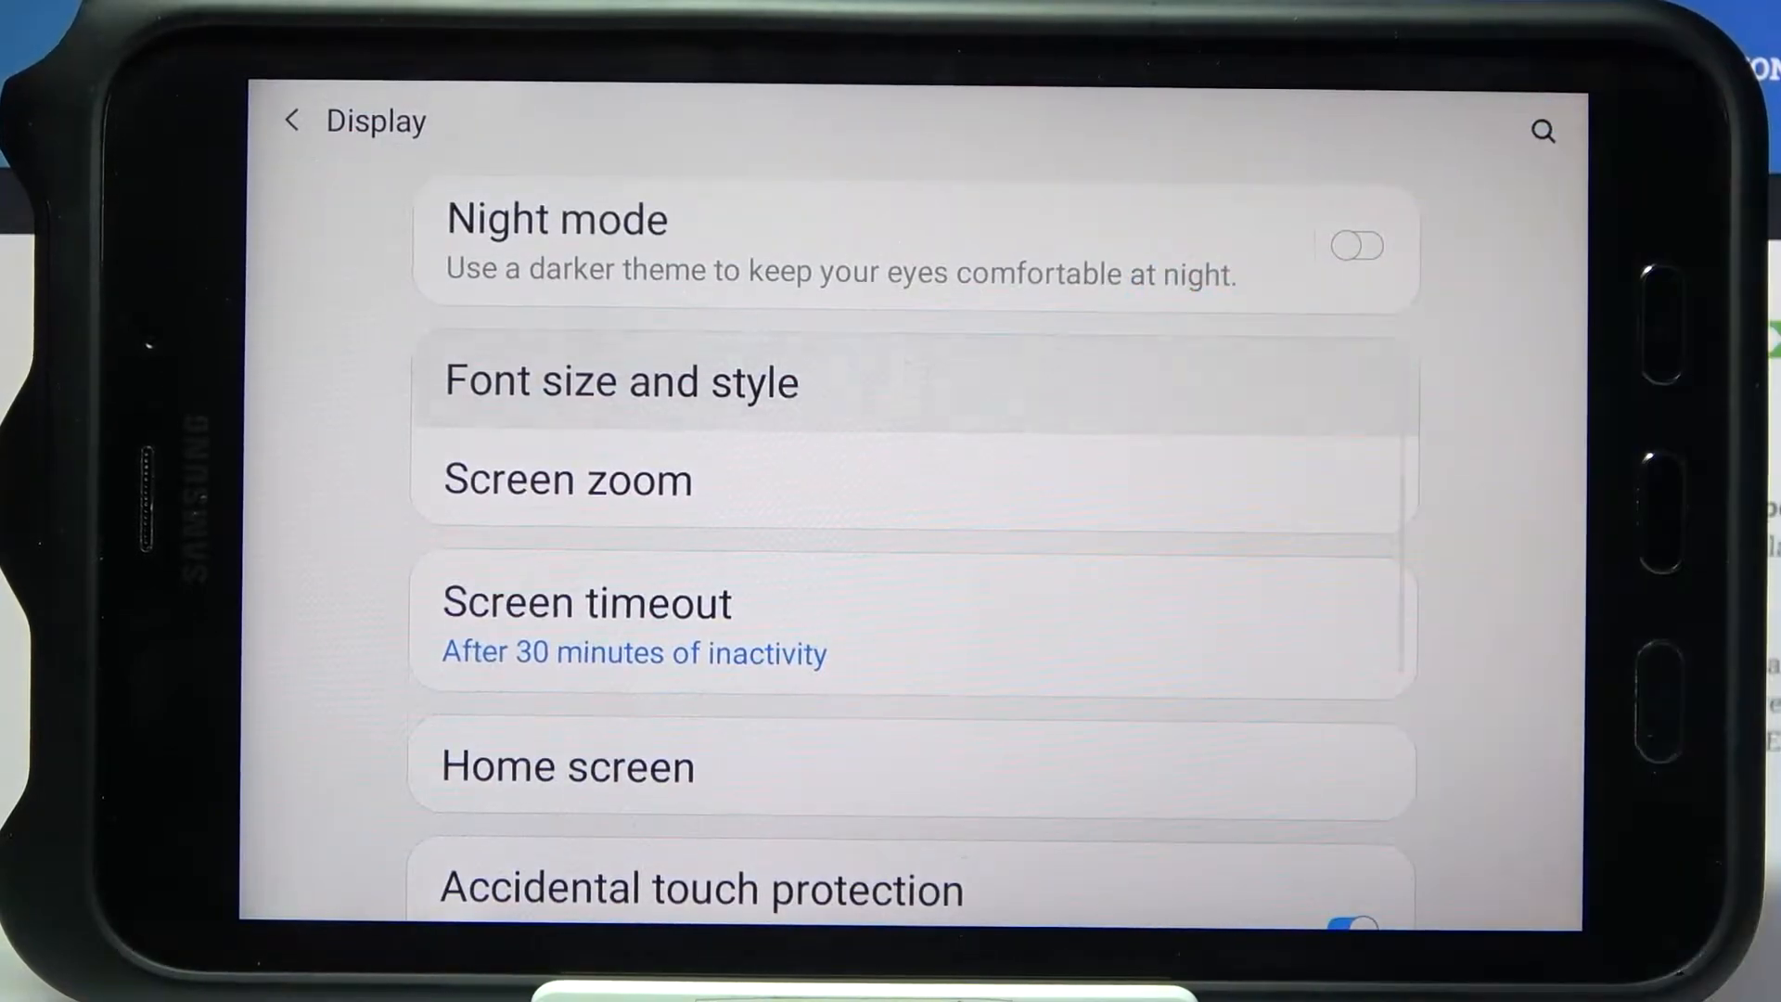
# From Font size and style, start installing the Samsung Sans font from Galaxy Store
pyautogui.click(621, 381)
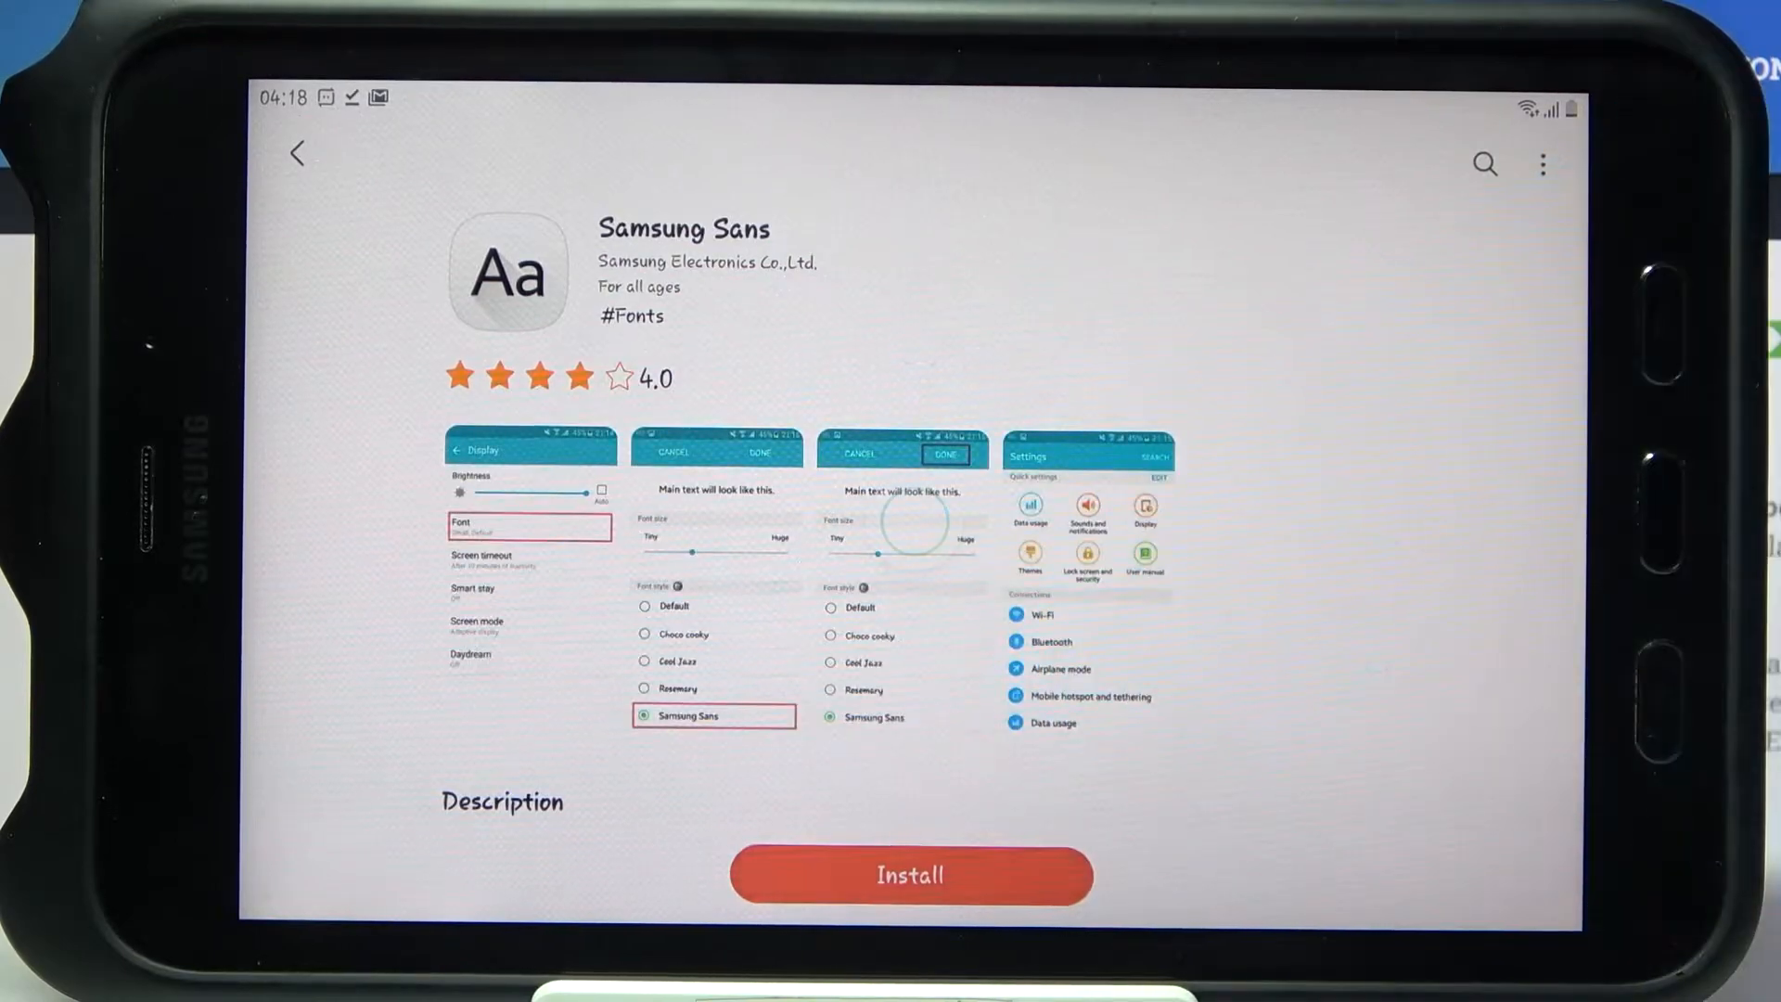
pyautogui.click(910, 875)
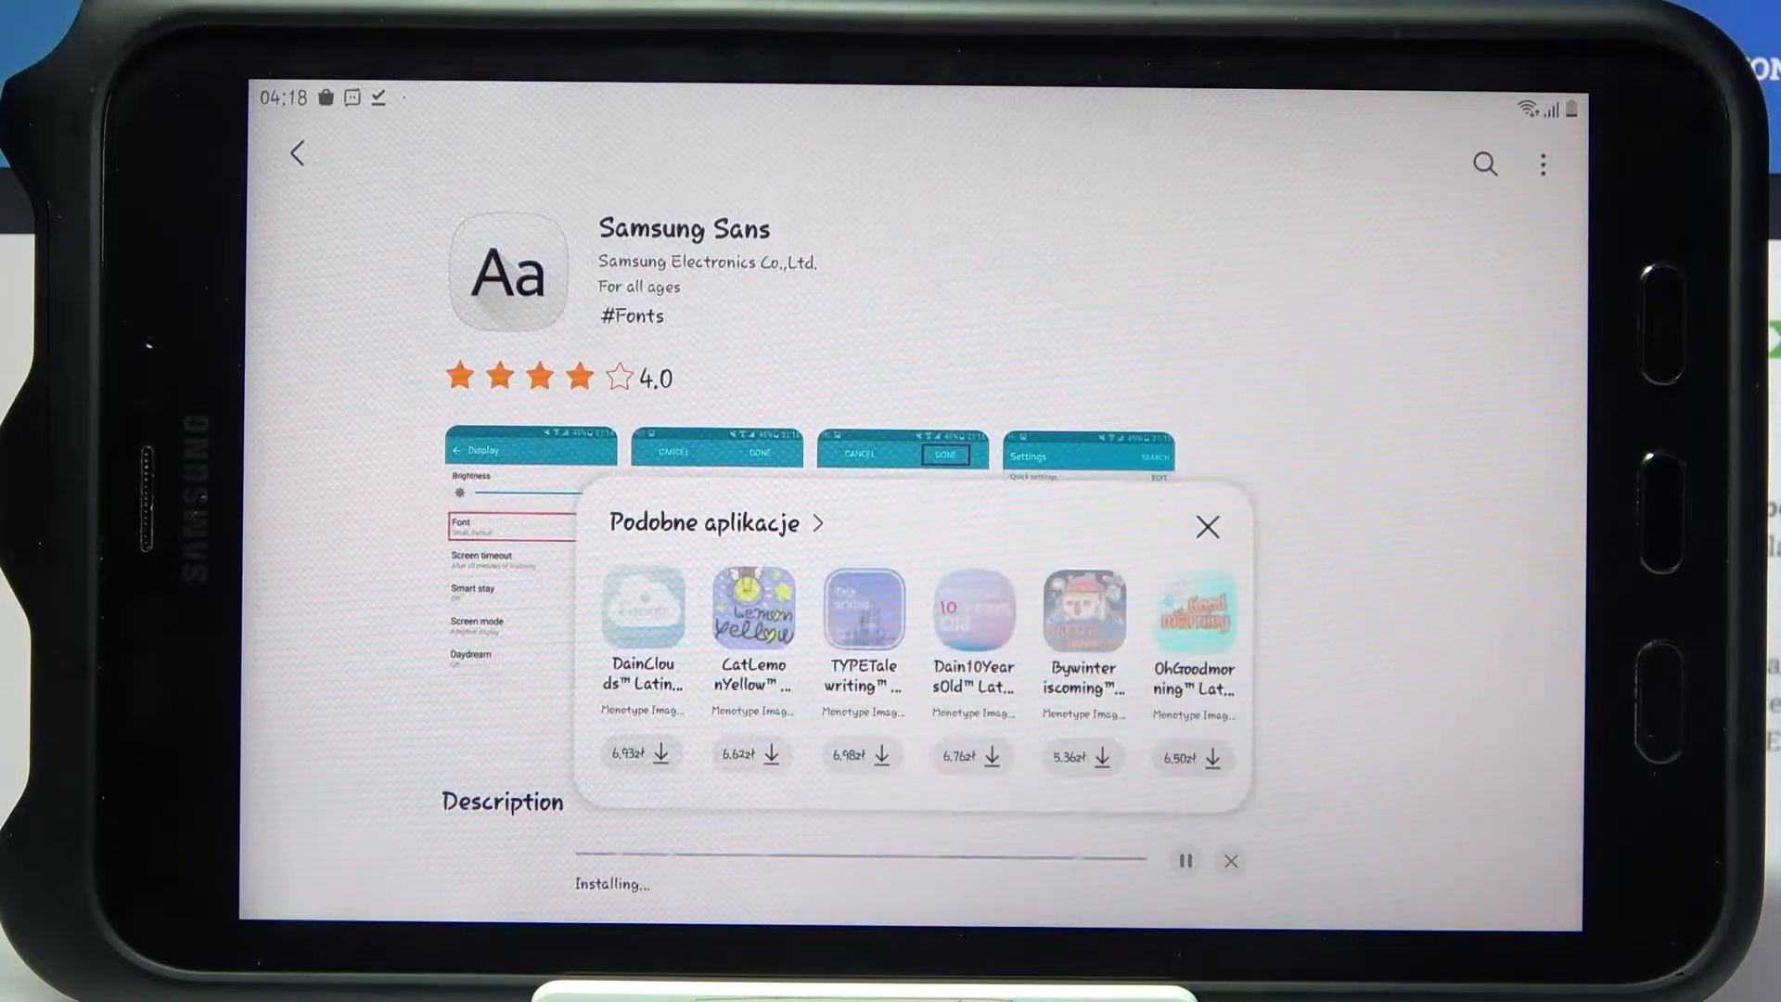